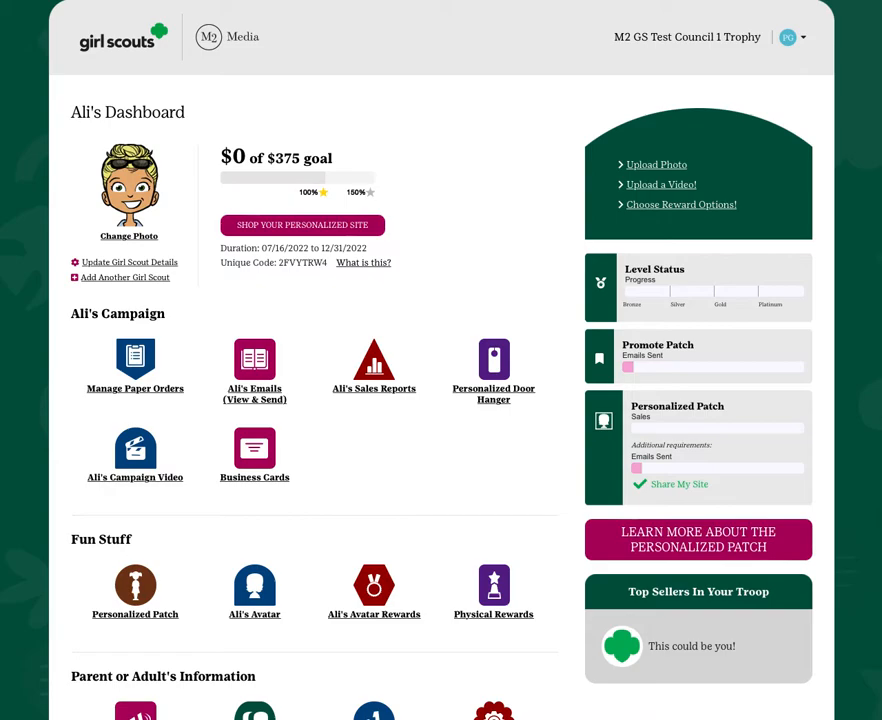
Enter quantities 10, 8, 7 and 6 for products A, B, C and E in Manage Paper Orders
scroll("down", 3)
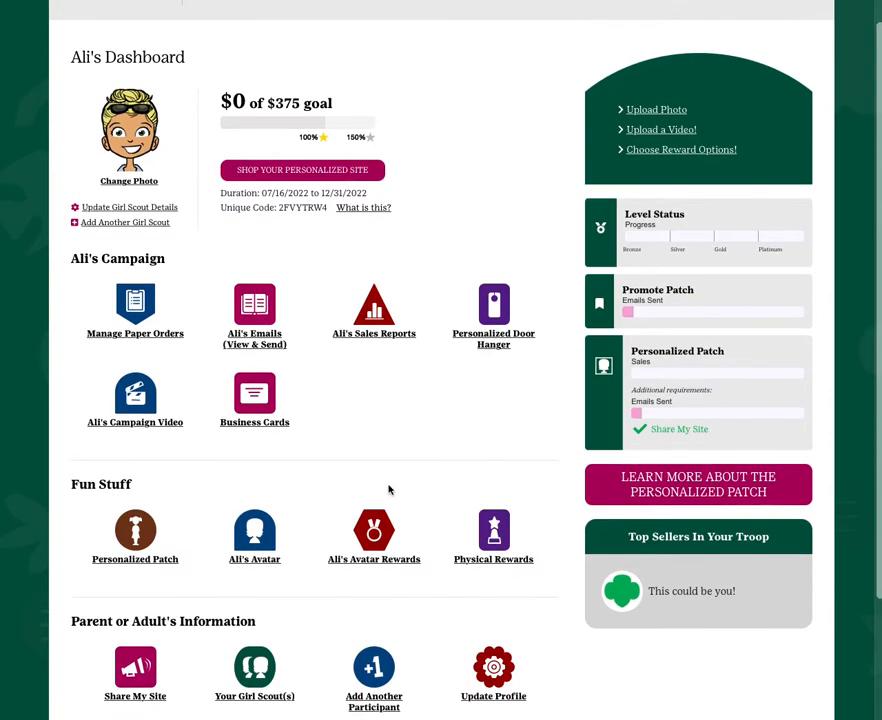
mouse_move(148, 265)
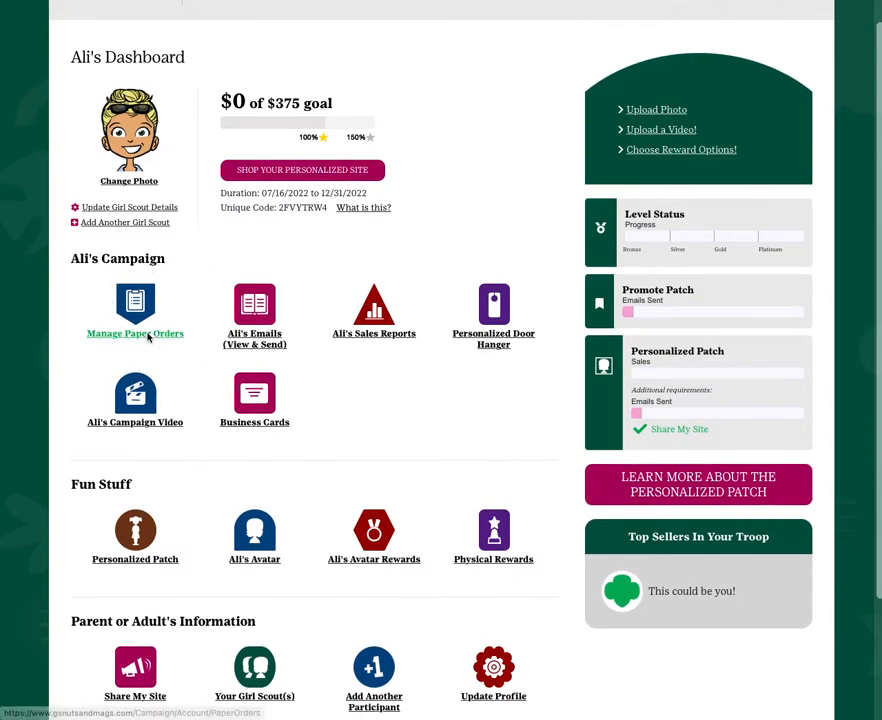
left_click(135, 333)
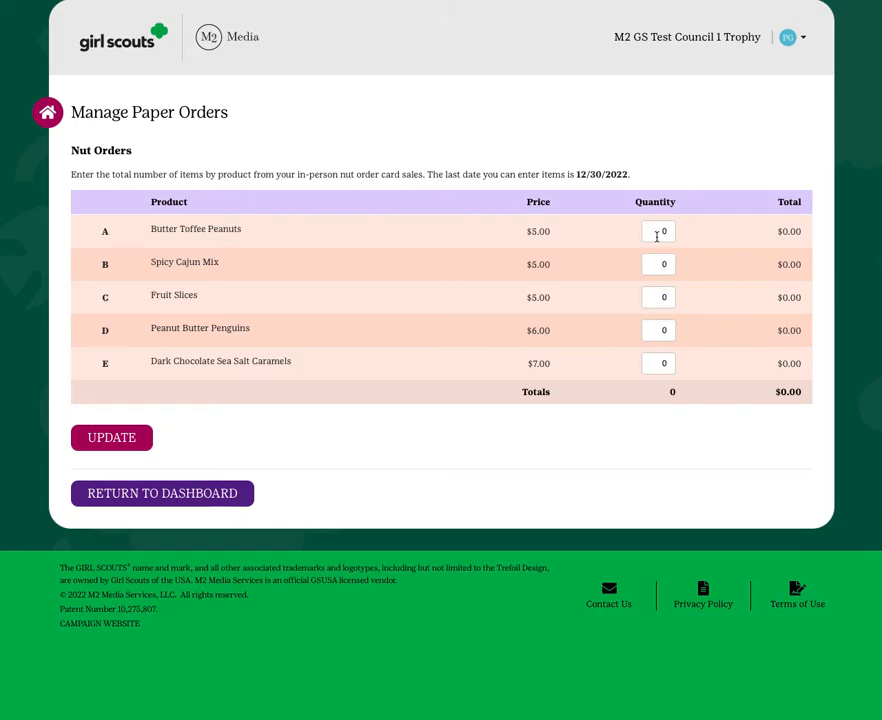
left_click(658, 231)
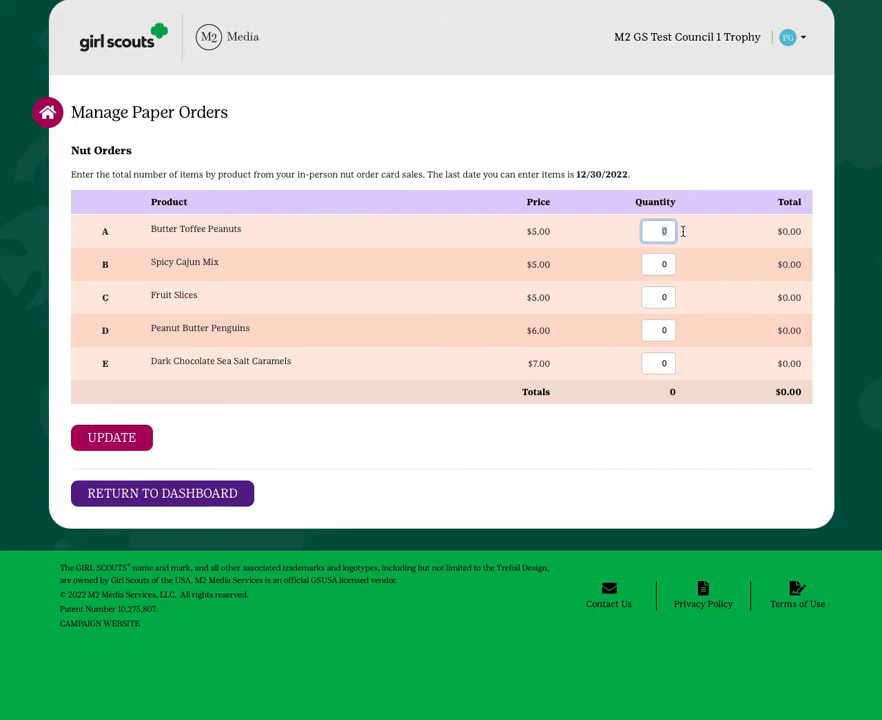
type("10")
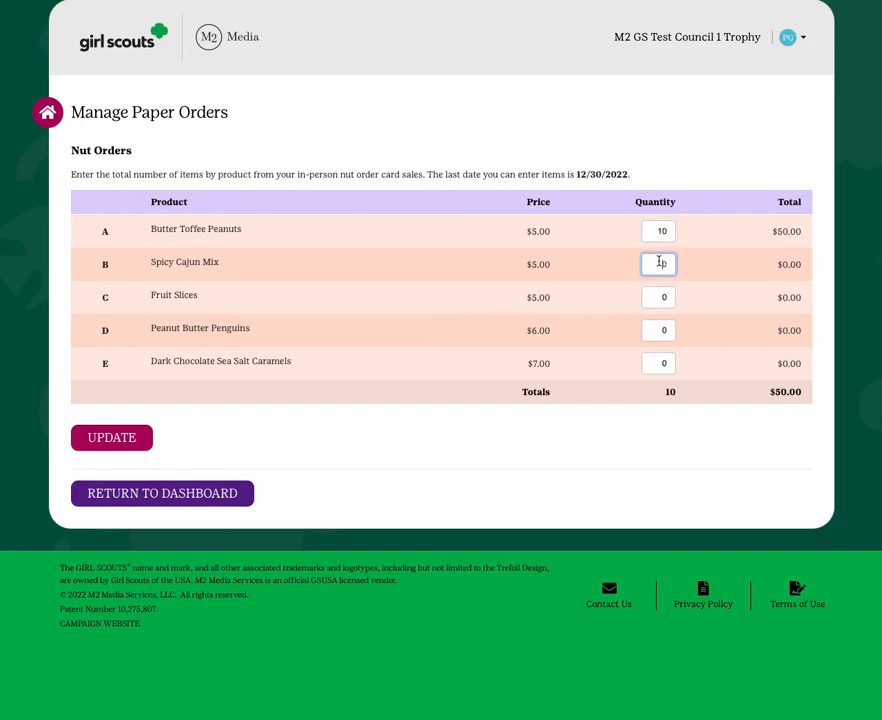
type("8")
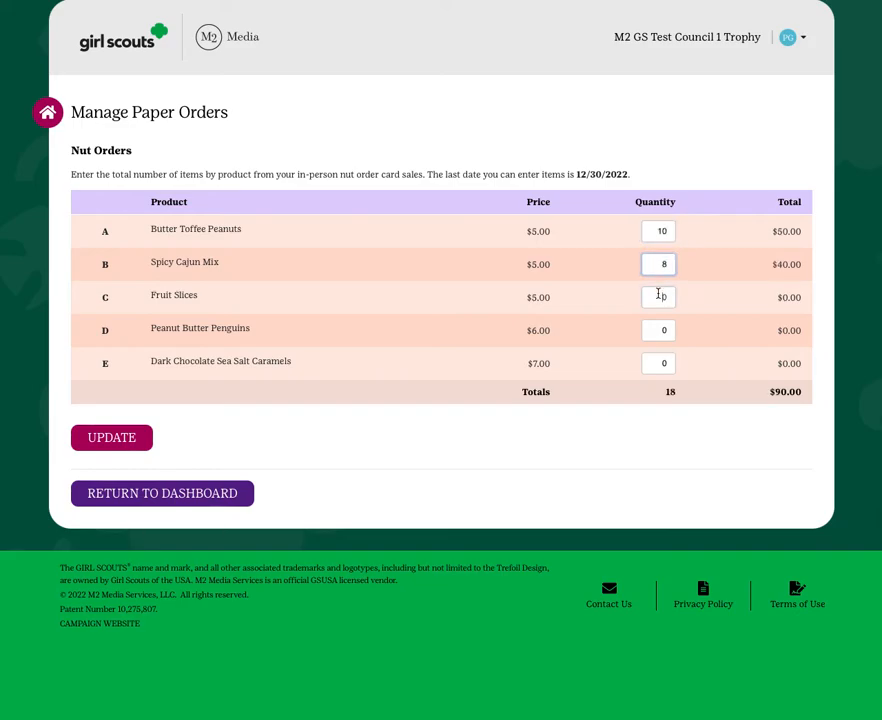
type("7")
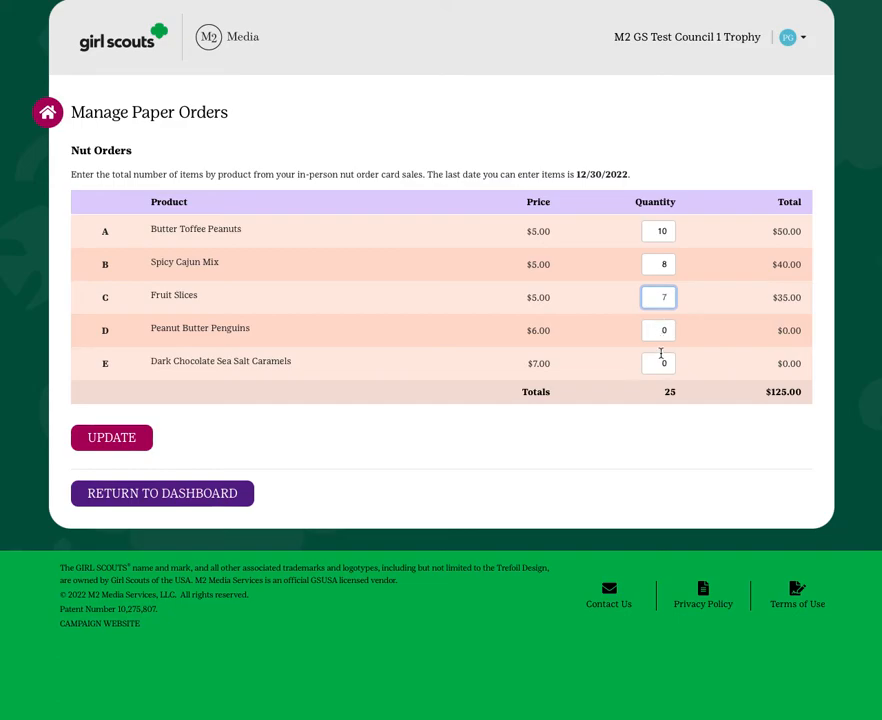
type("6")
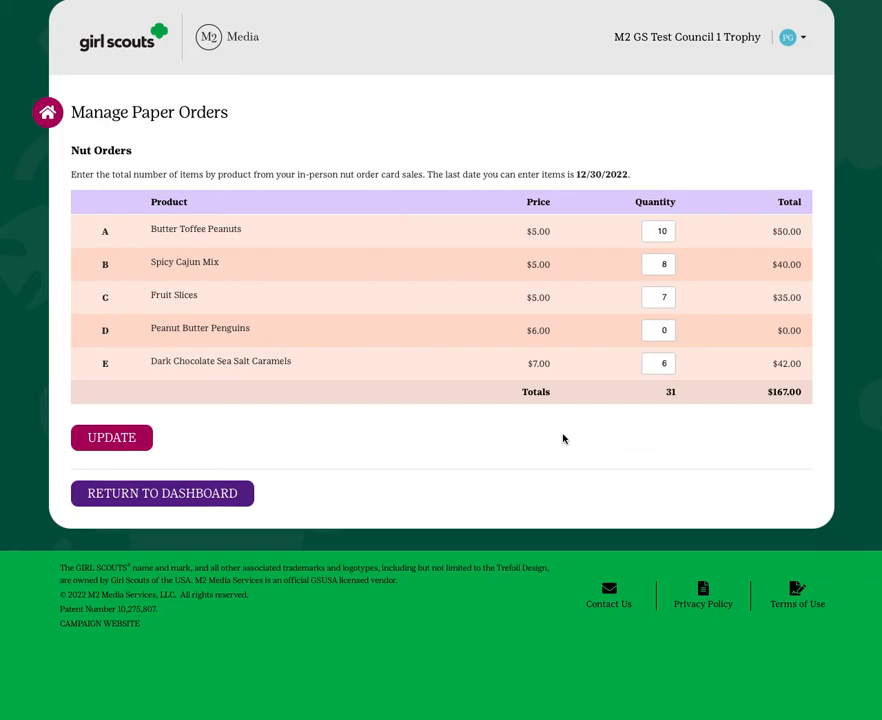
mouse_move(302, 448)
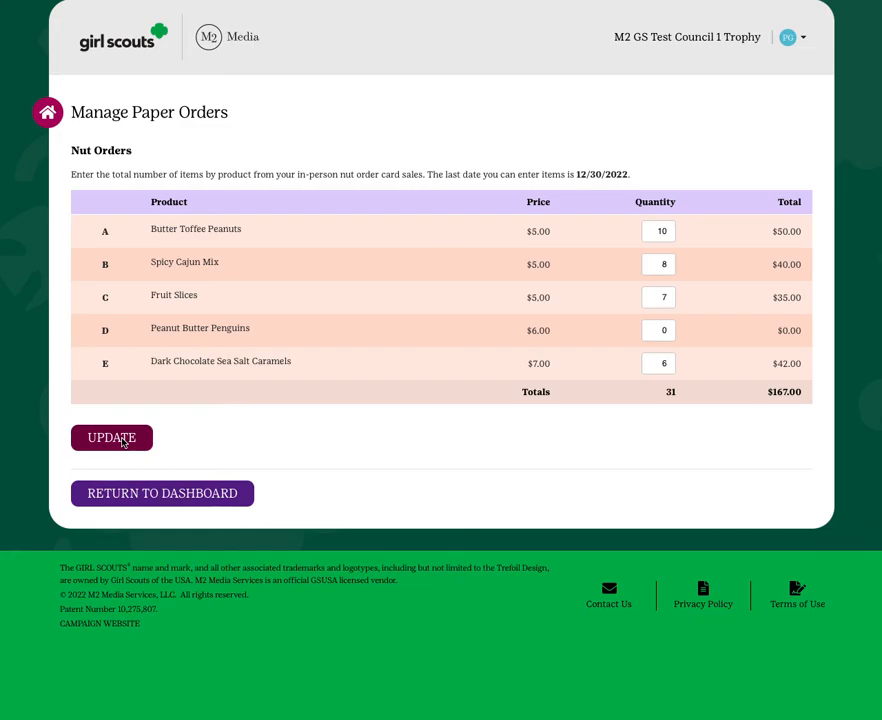
Update the order, returning to Ali's Dashboard showing $167 of the $375 goal
left_click(162, 493)
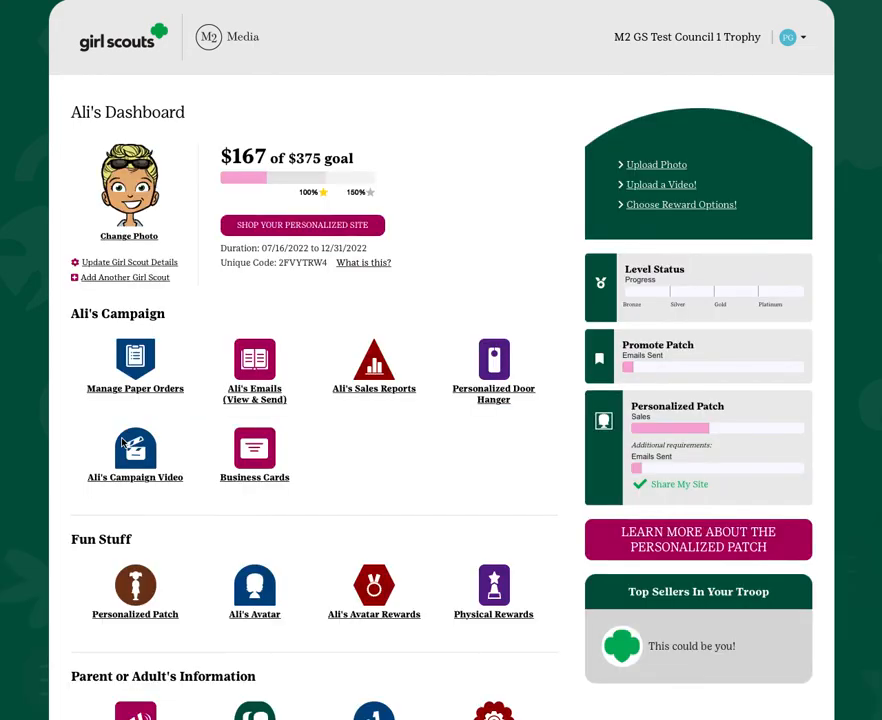